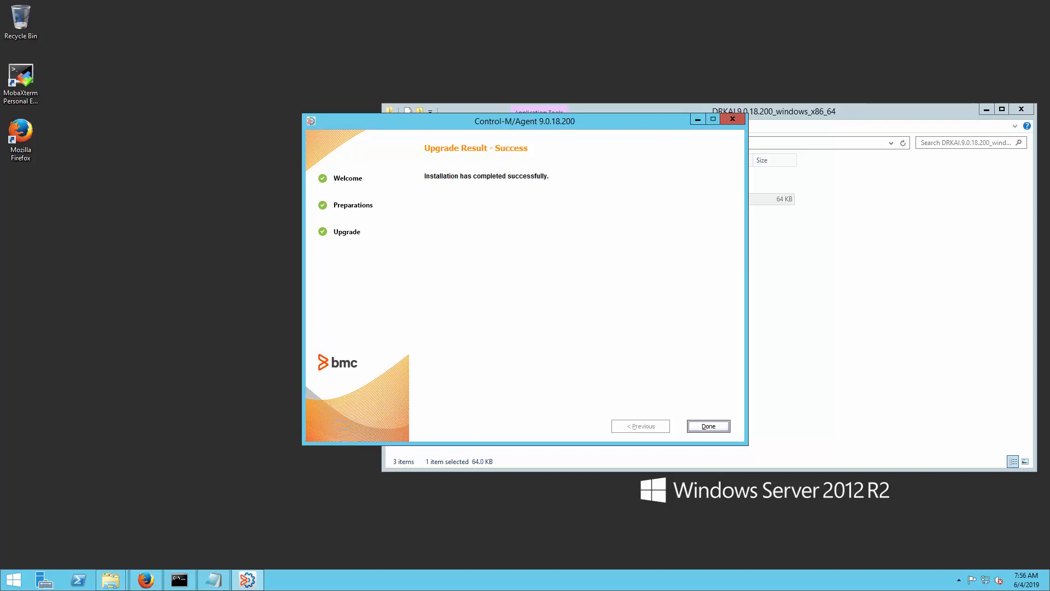
# Select the Control-M Agent on dba-tlv-to8x8a and view its Version property, still 9.0.00.
pyautogui.click(708, 425)
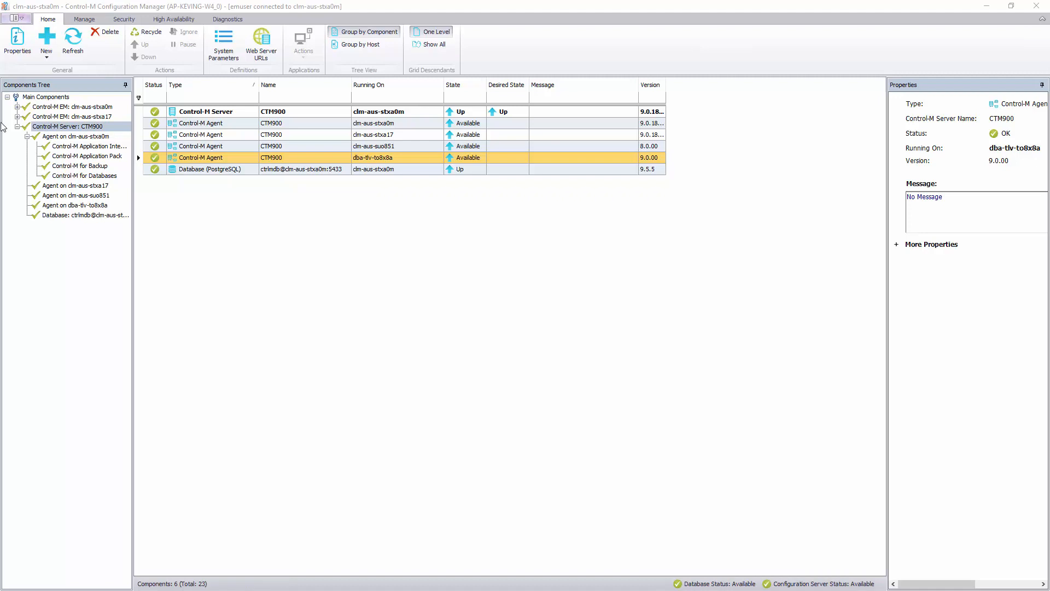
pyautogui.click(67, 126)
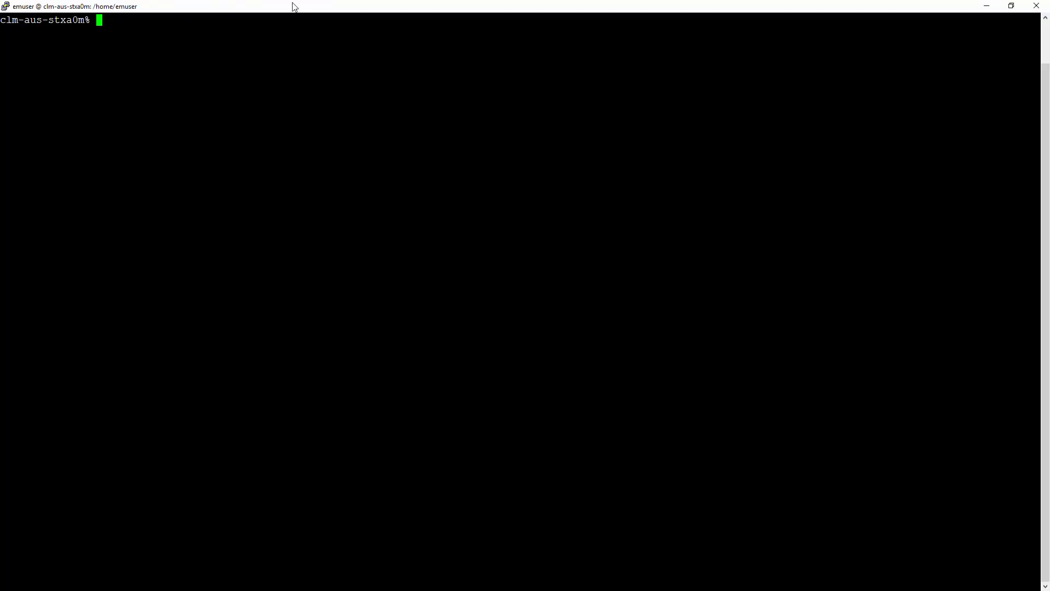
# Run id, then shut_ca, show_ca and start_ca to restart the Control-M/Server Configuration Agent.
pyautogui.write('id')
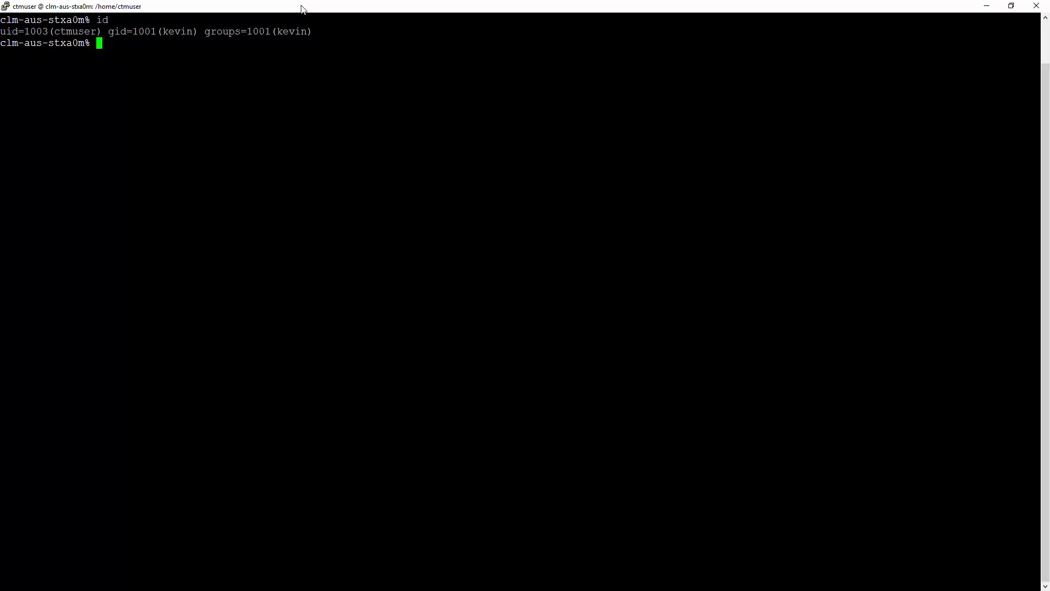
pyautogui.write('sh')
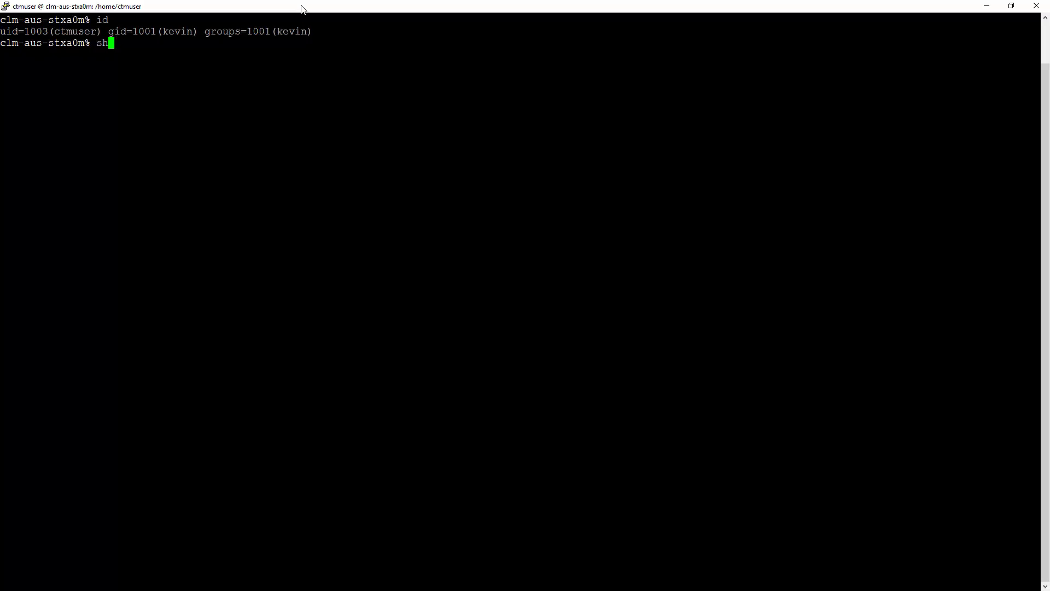
pyautogui.write('ut_ca')
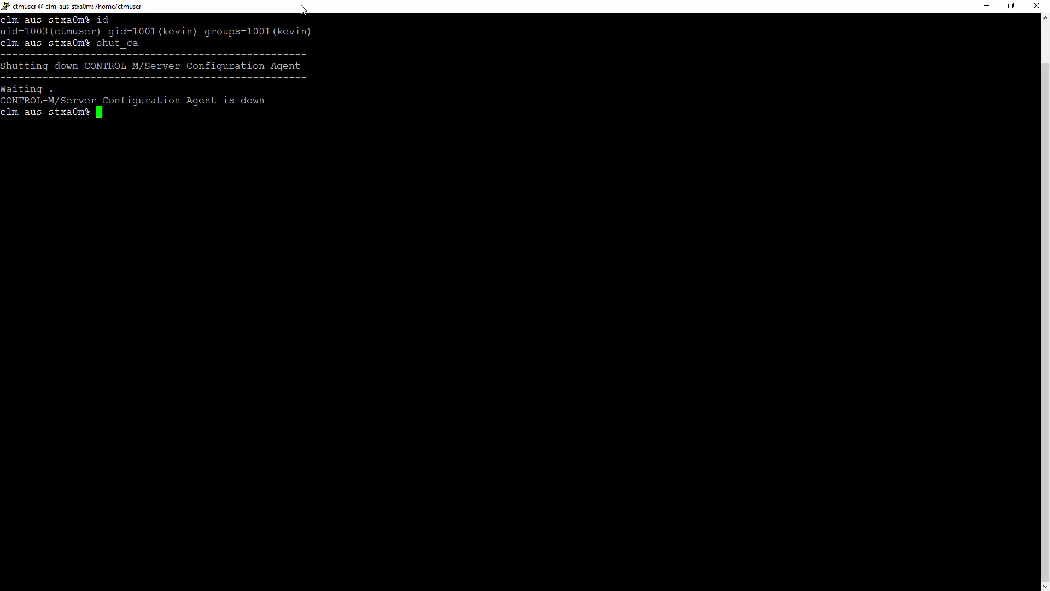
pyautogui.write('show_ca')
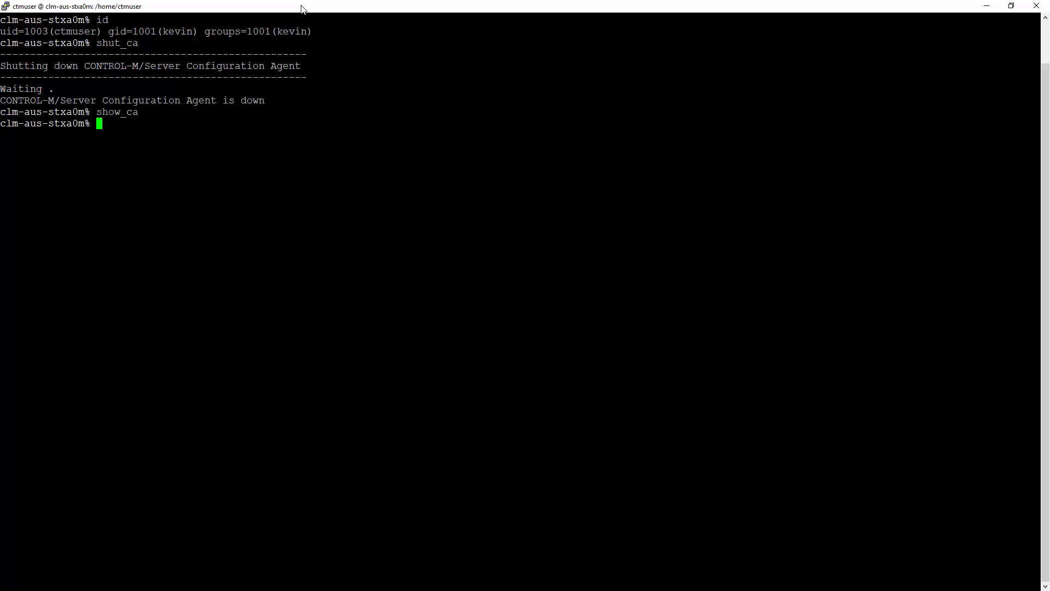
pyautogui.write('sta')
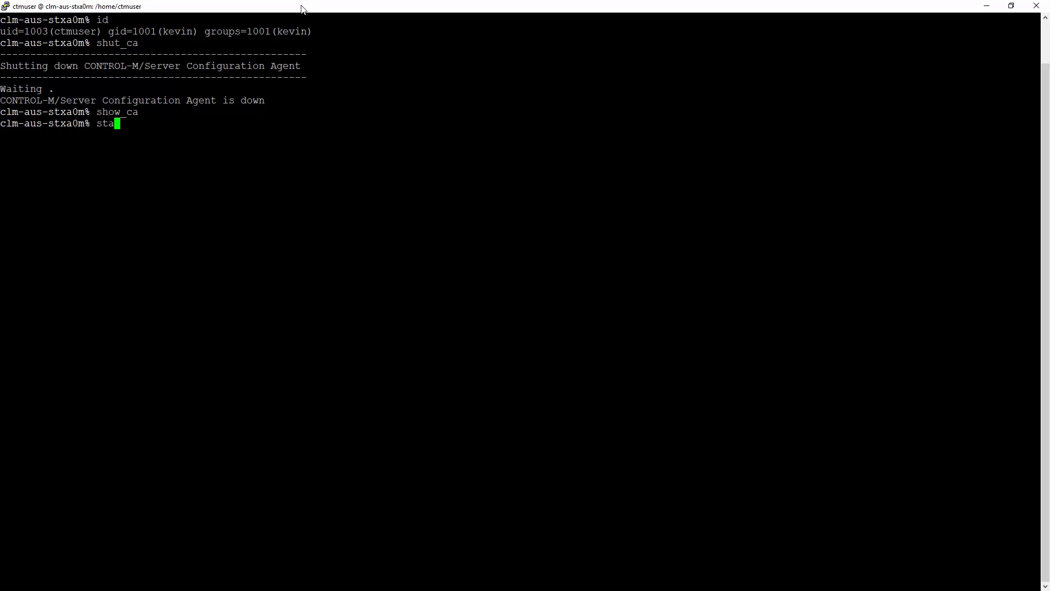
pyautogui.write('rt_ca')
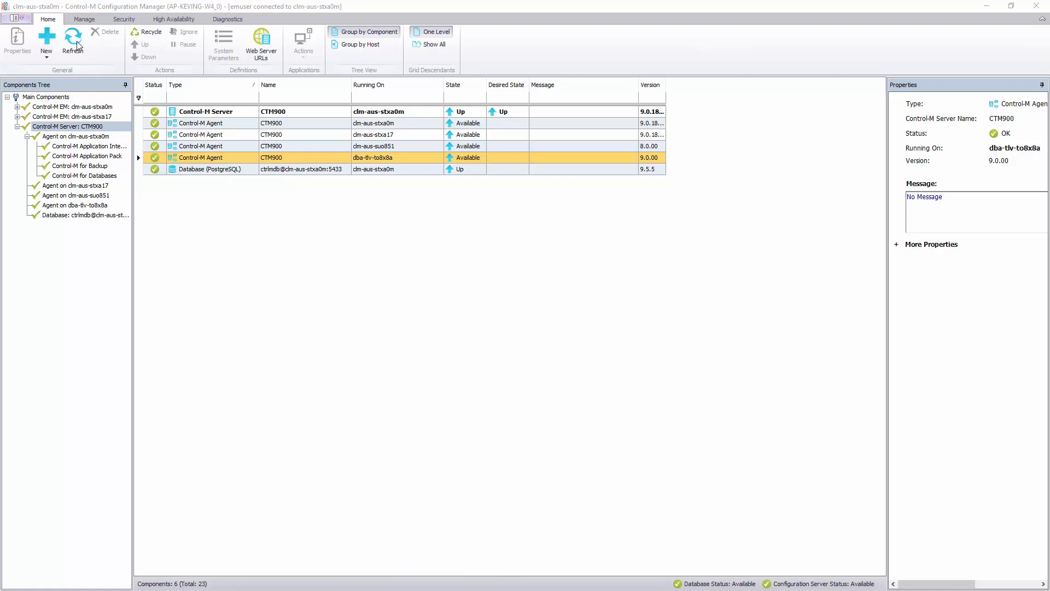
# Refresh the component list several times; the dba-tlv-to8x8a agent still shows 9.0.00.
pyautogui.click(73, 41)
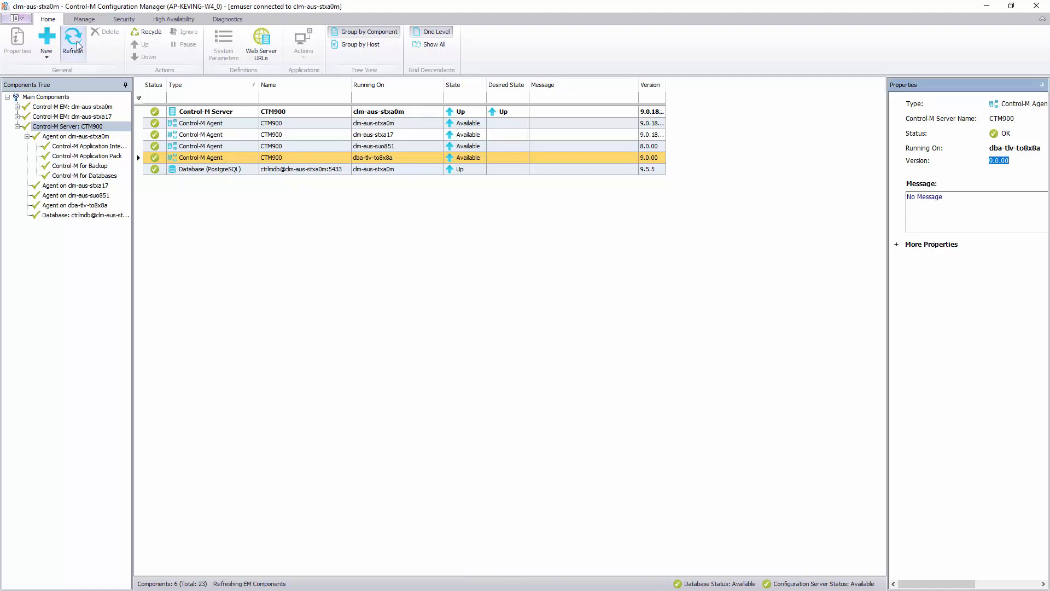
pyautogui.click(72, 41)
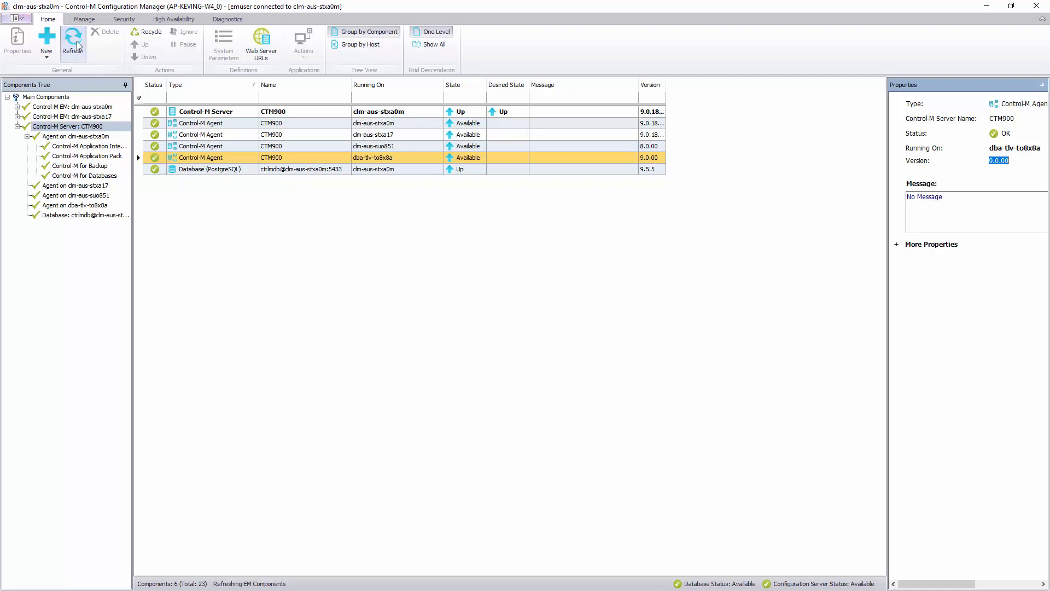
pyautogui.click(72, 40)
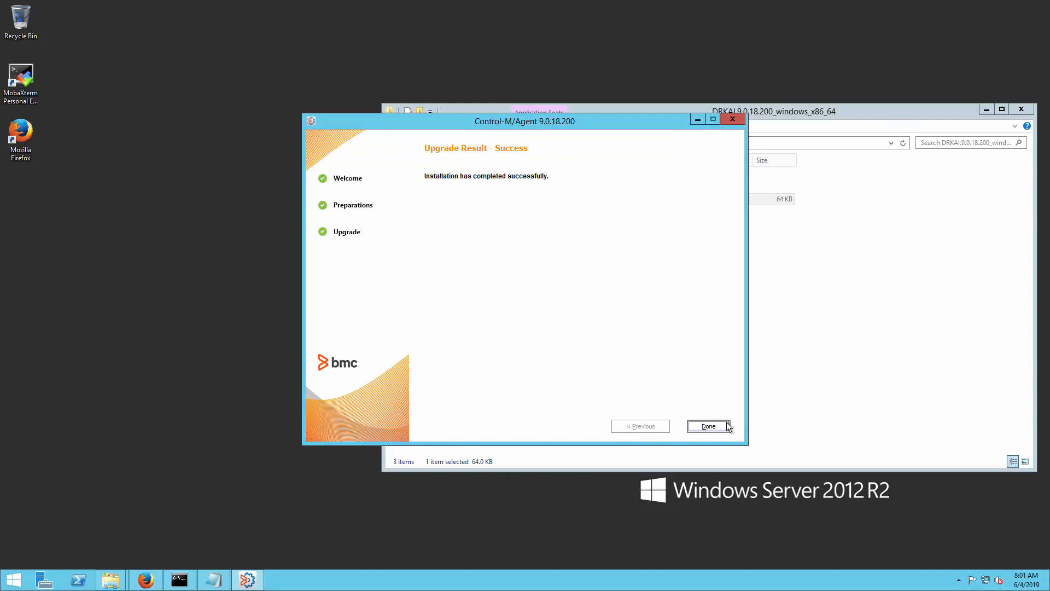
# Dismiss the finished Control-M/Agent installer and launch regedit from Windows search.
pyautogui.click(708, 426)
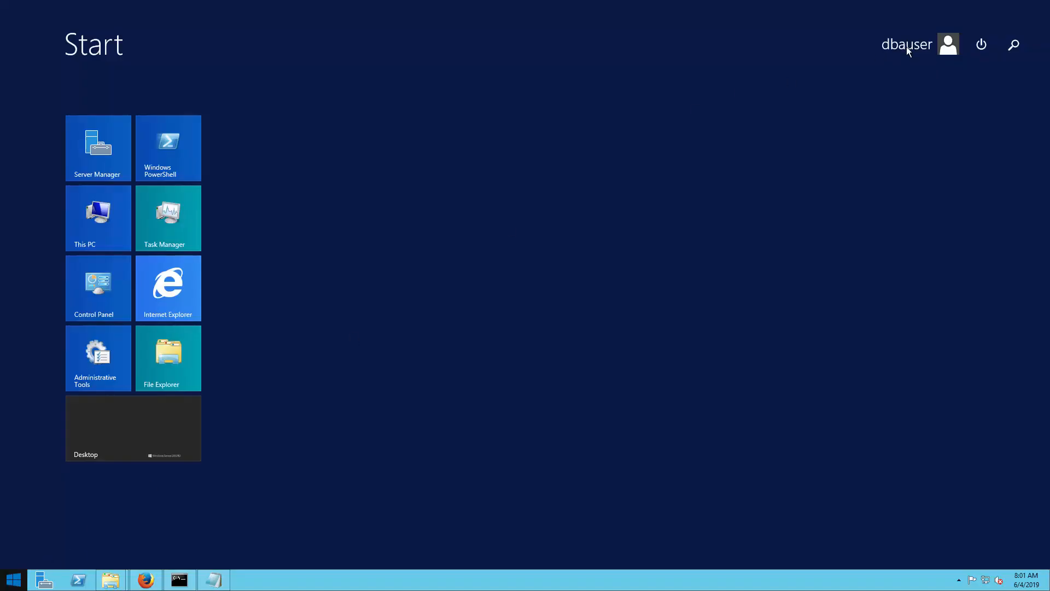
pyautogui.click(1014, 44)
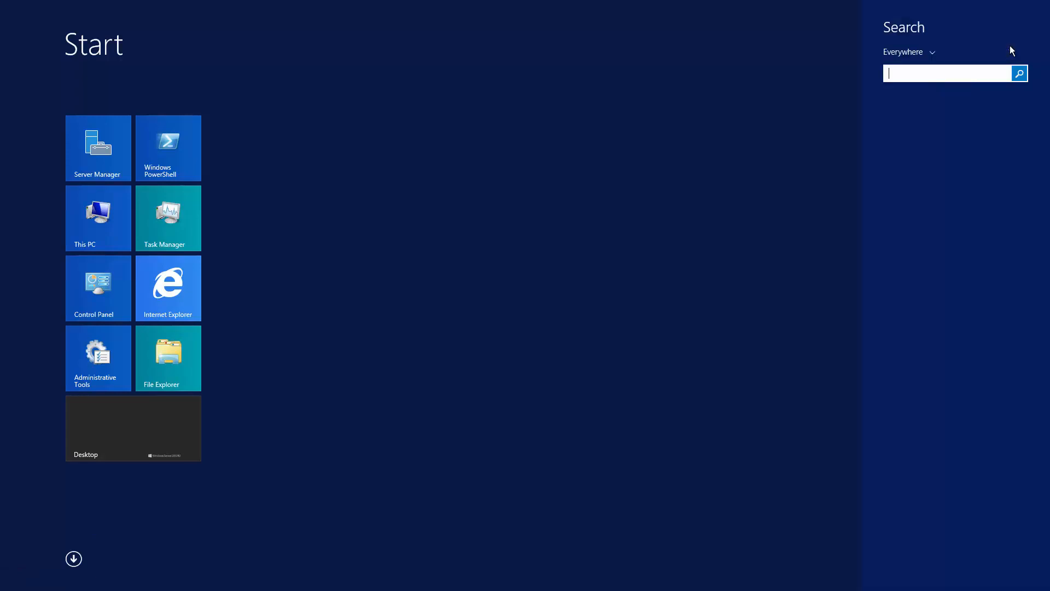
pyautogui.write('regedit')
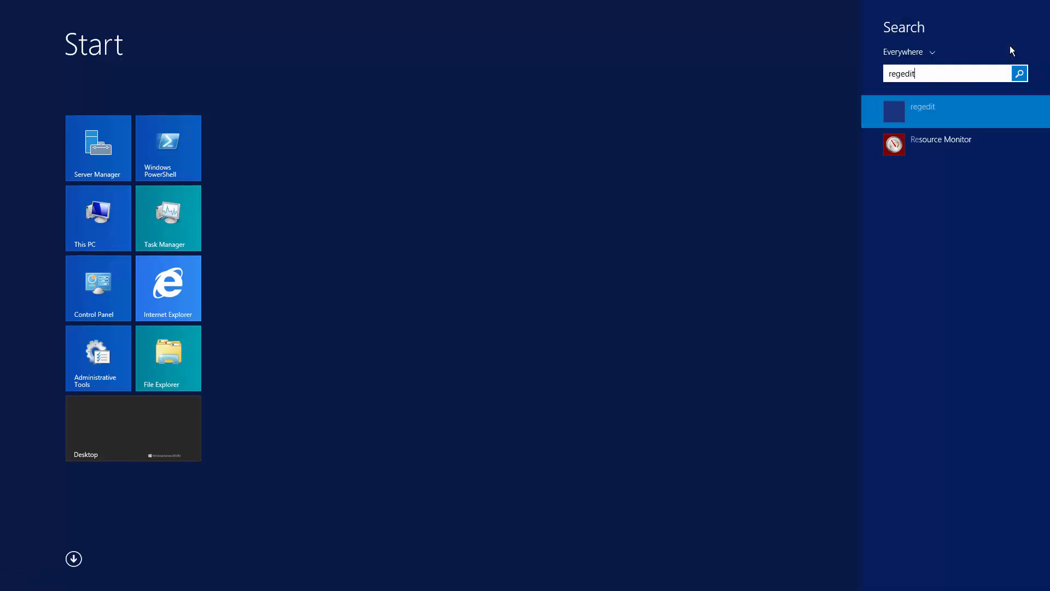
pyautogui.click(924, 111)
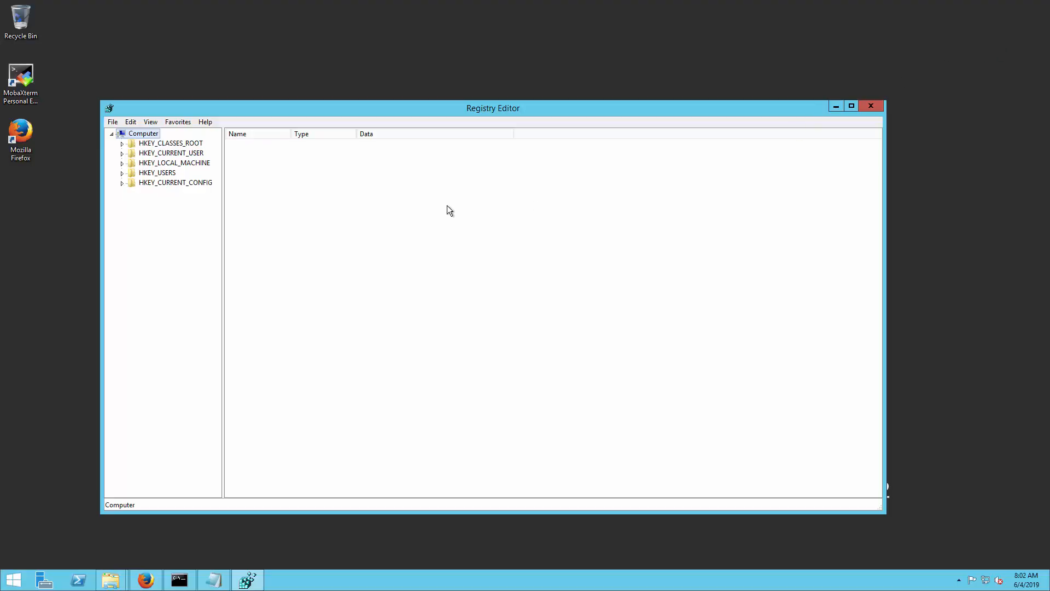
pyautogui.moveTo(124, 169)
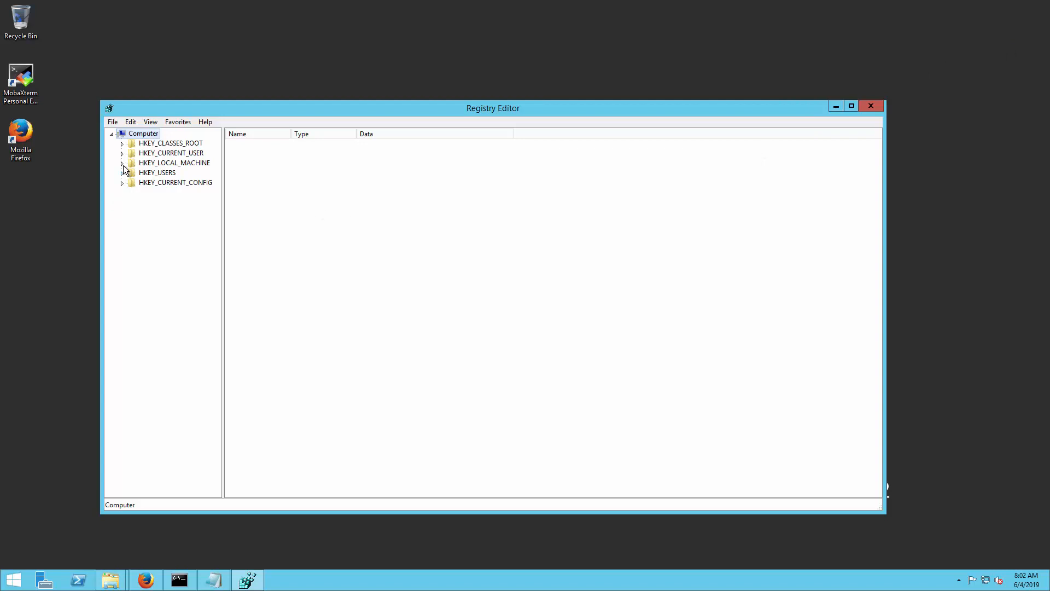
# Browse to HKEY_LOCAL_MACHINE\SOFTWARE\BMC Software\Control-M/Agent\CONFIG and inspect CODE_VERSION and FIX_NUMBER 9.0.18.200.
pyautogui.click(123, 163)
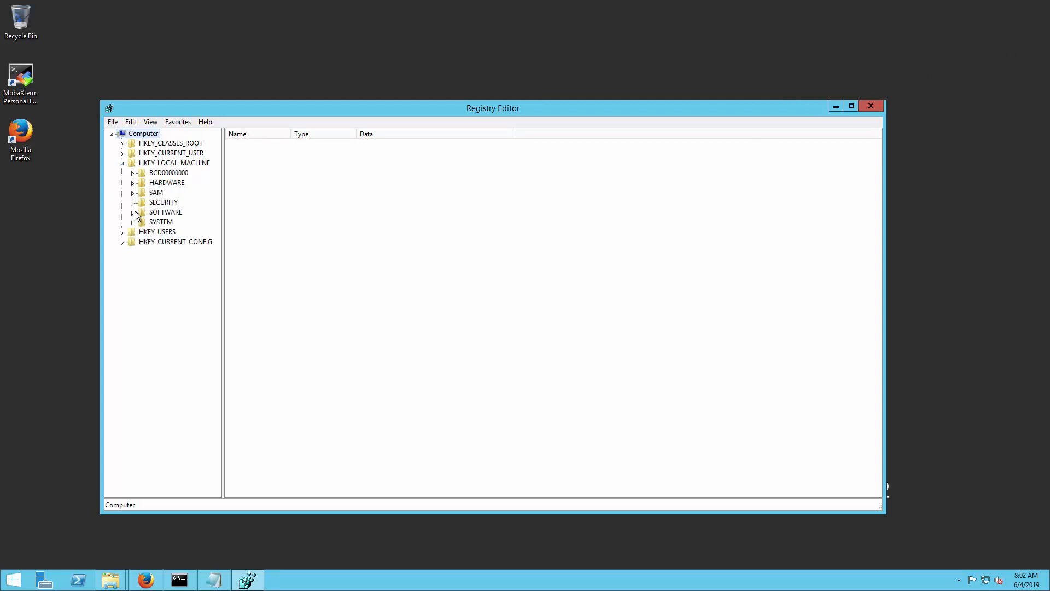
pyautogui.click(132, 211)
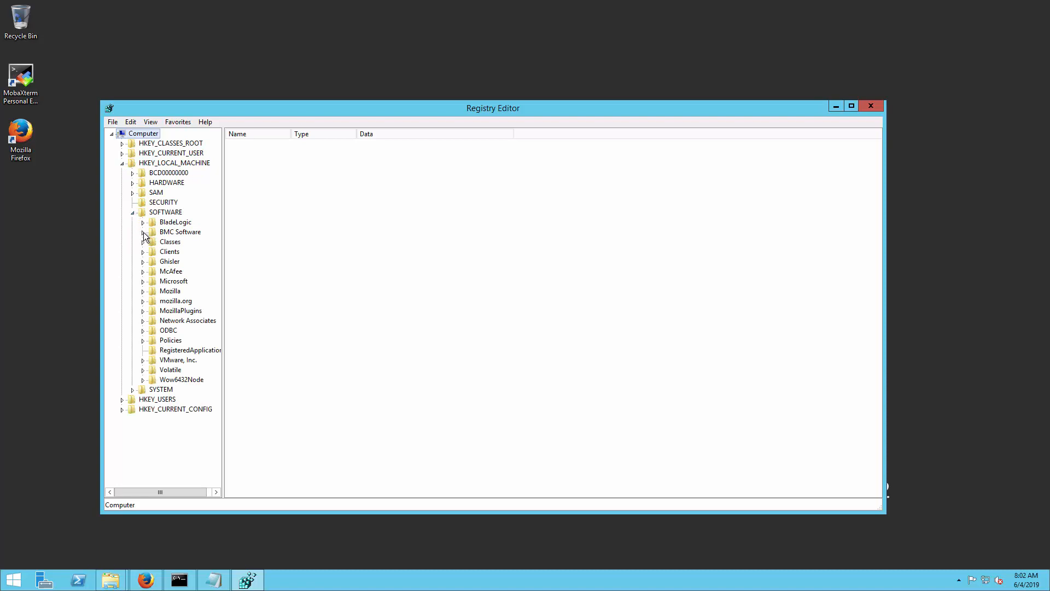
pyautogui.click(143, 232)
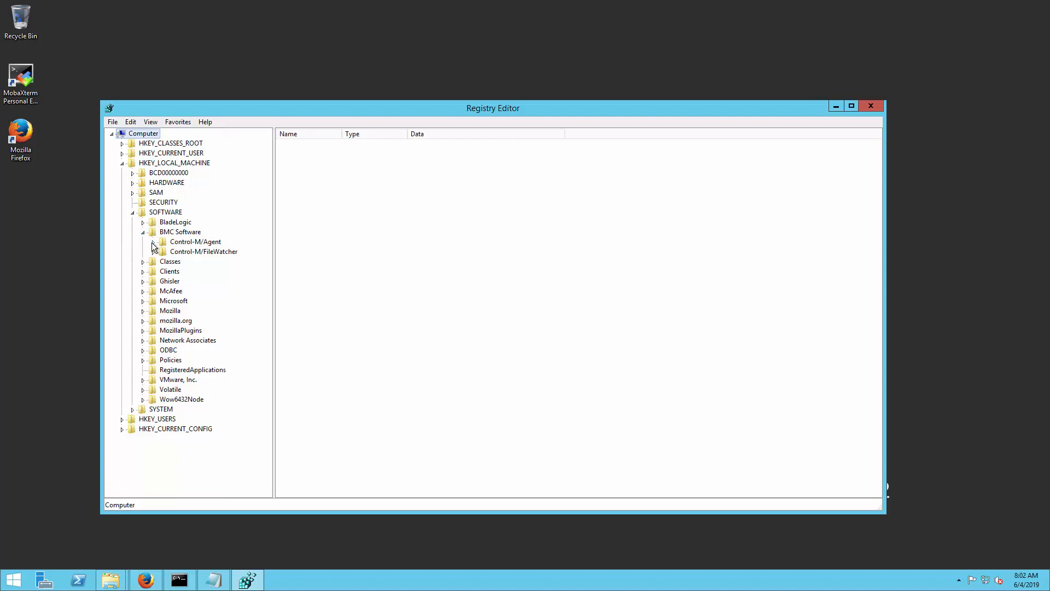
pyautogui.click(193, 260)
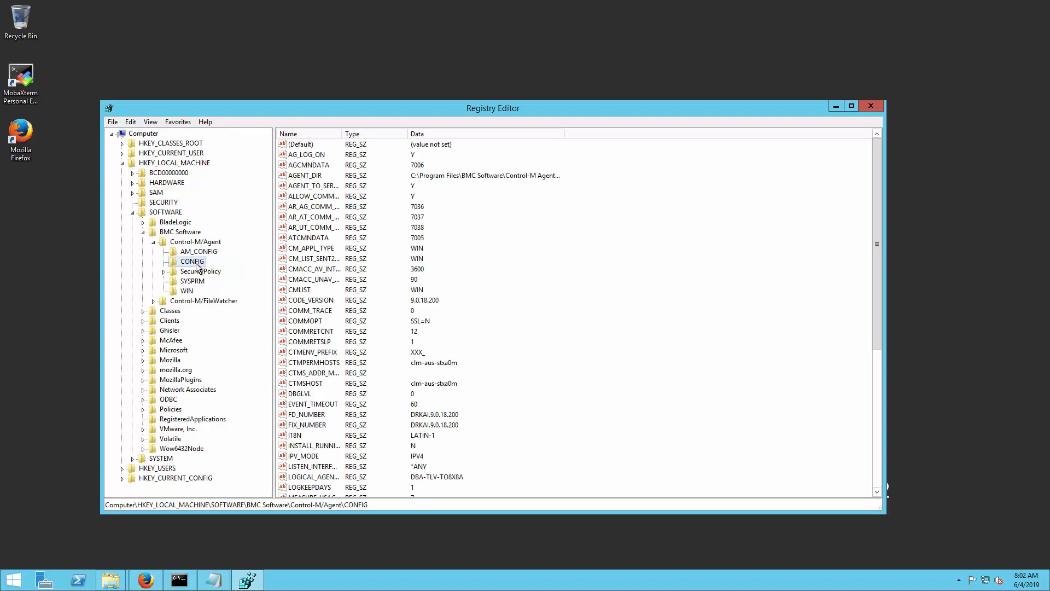
pyautogui.moveTo(335, 310)
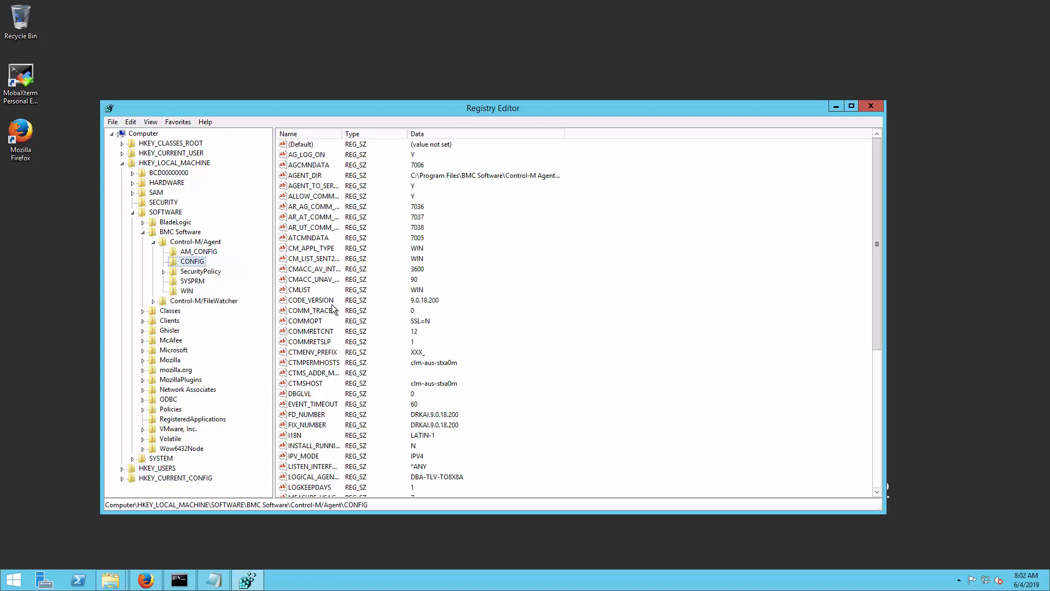
pyautogui.click(310, 425)
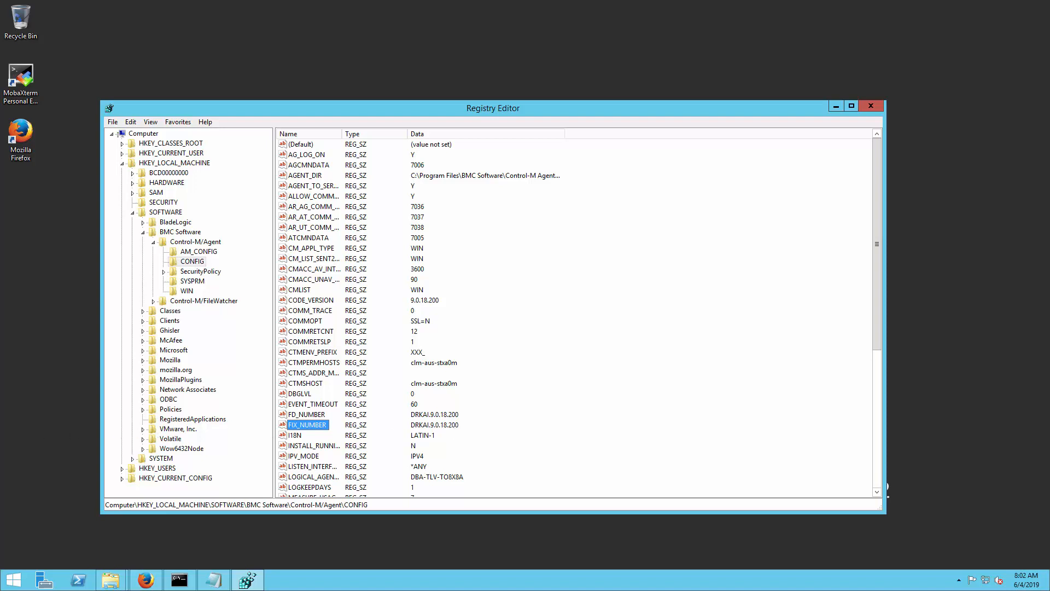
pyautogui.click(178, 579)
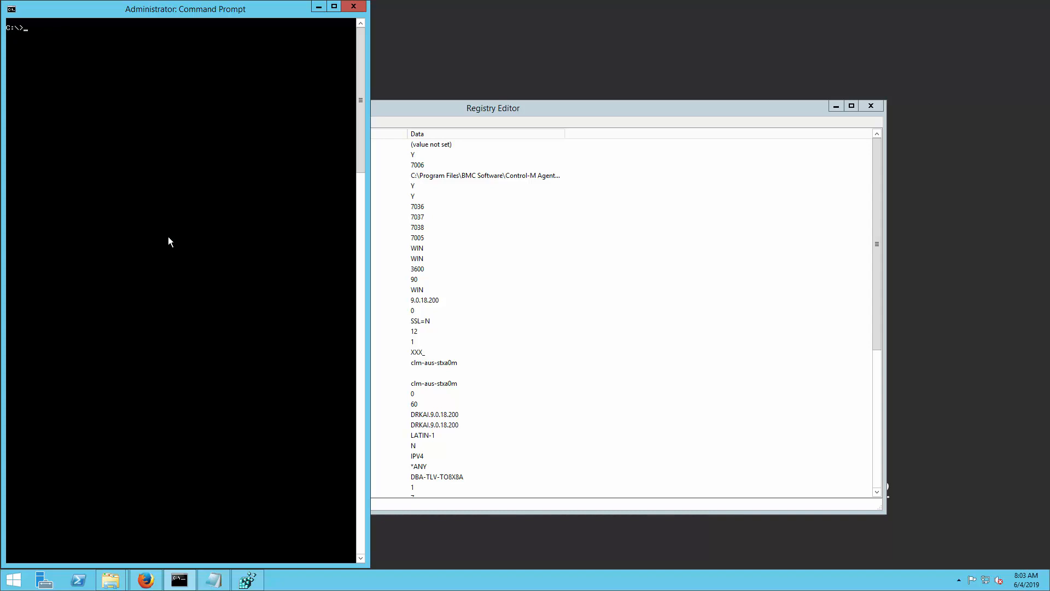
# Run hostname in the administrator Command Prompt to show the server's host name.
pyautogui.write('hostname')
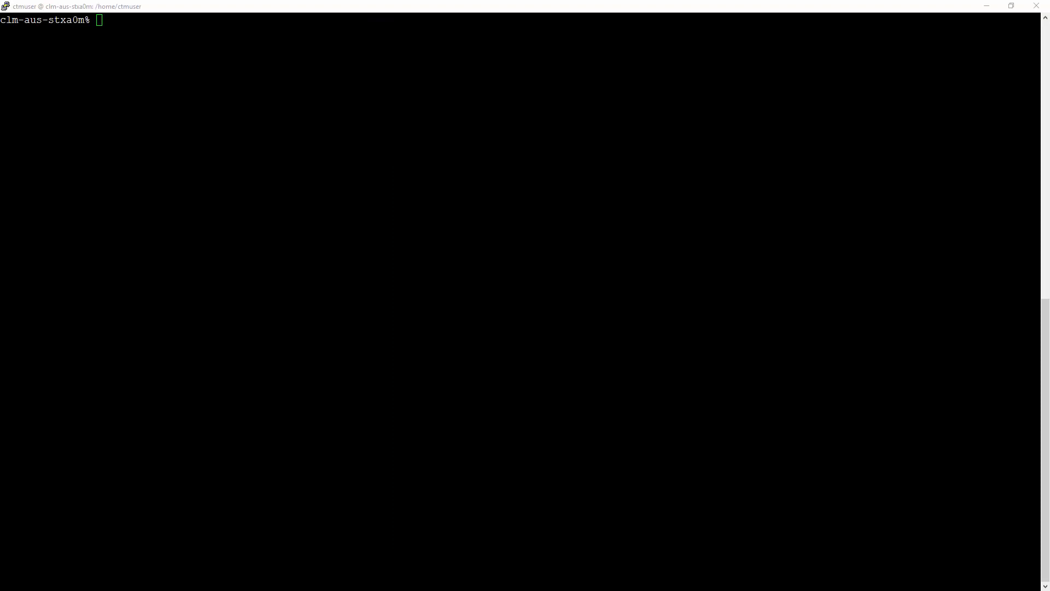
# Run ctmgetcm for host dba-tlv-to8x8a with ApplType * and action GET.
pyautogui.write('ctmgetcm')
pyautogui.write('dba-tlv-to8x8a')
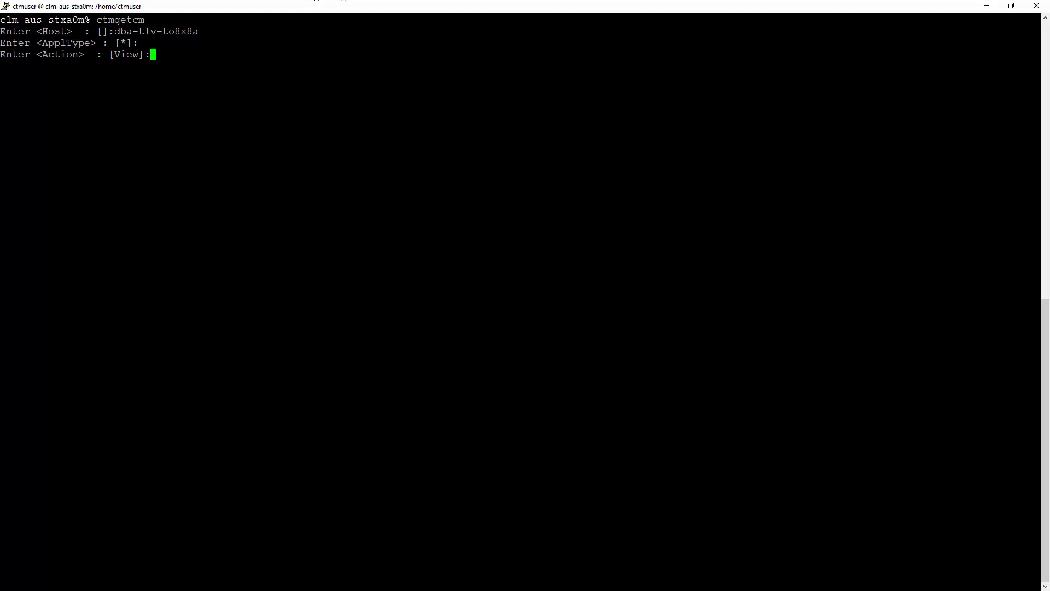
pyautogui.write('GET')
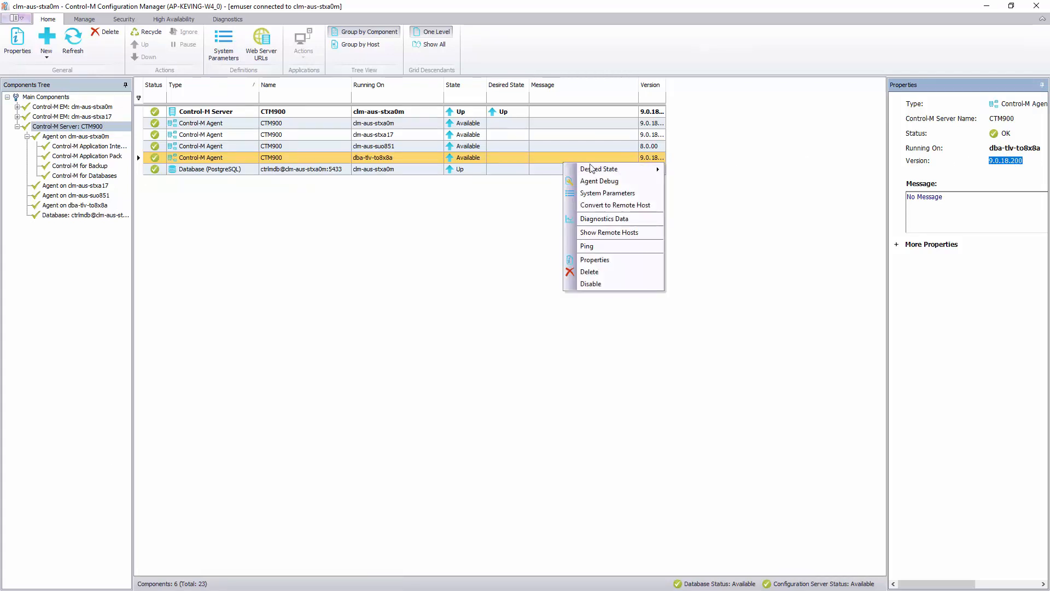
pyautogui.click(587, 246)
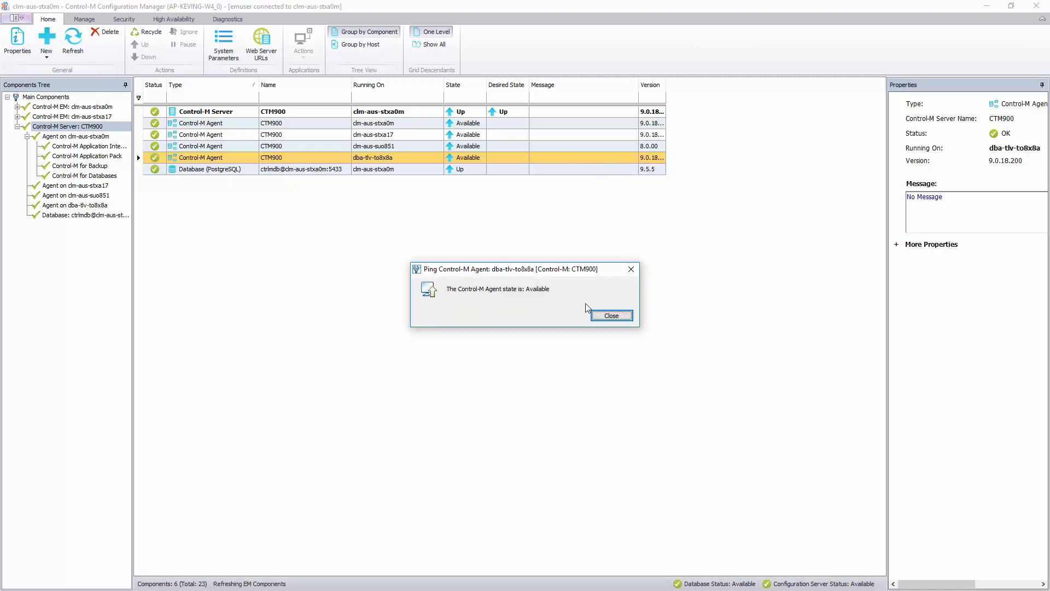
pyautogui.click(610, 316)
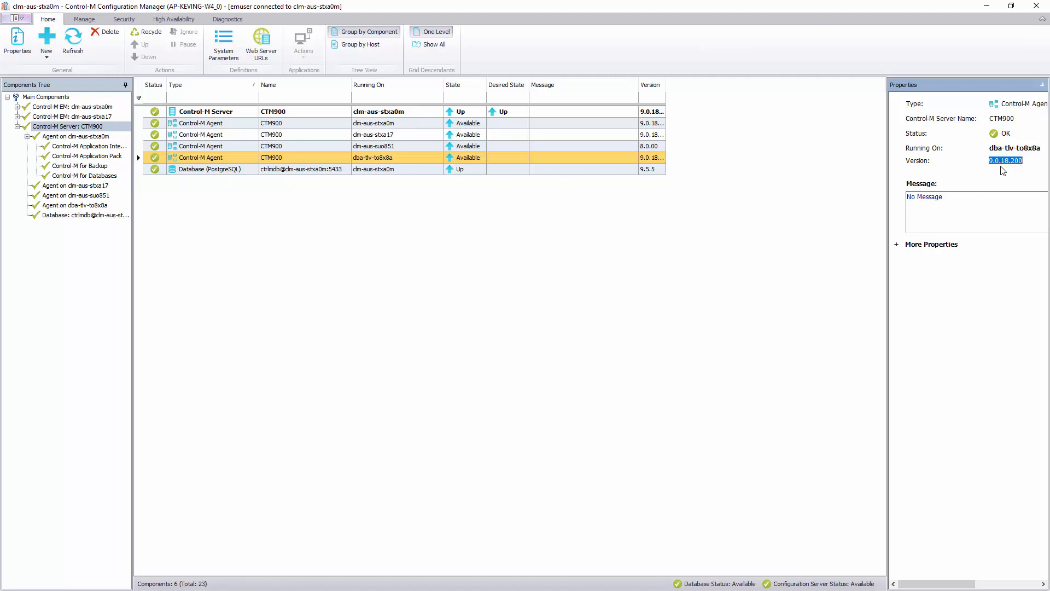
pyautogui.moveTo(385, 168)
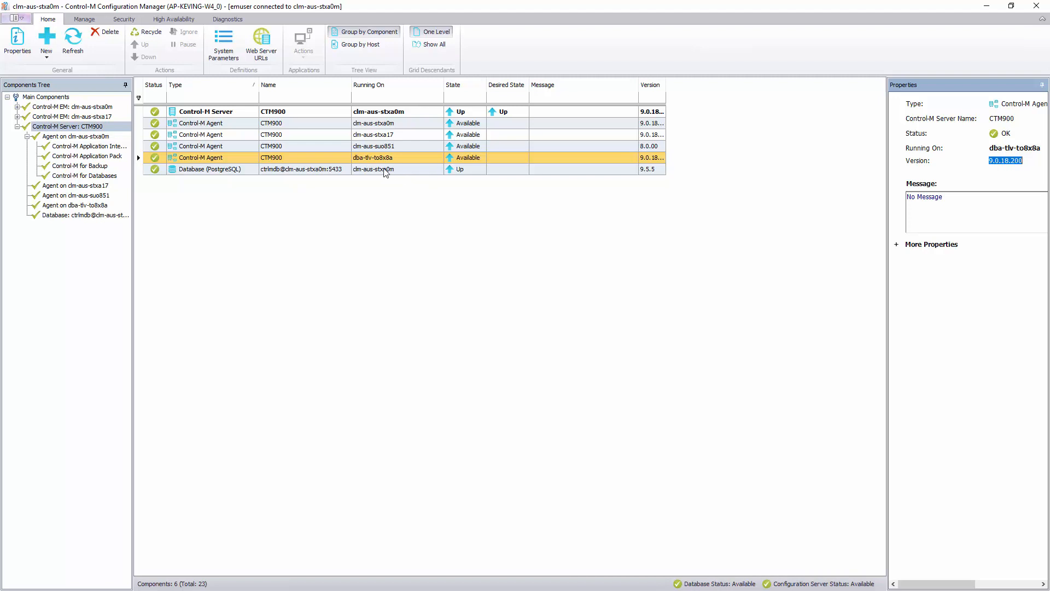
# Delete the dba-tlv-to8x8a agent from the component list, confirm, and refresh so it reappears as Available.
pyautogui.rightClick(385, 157)
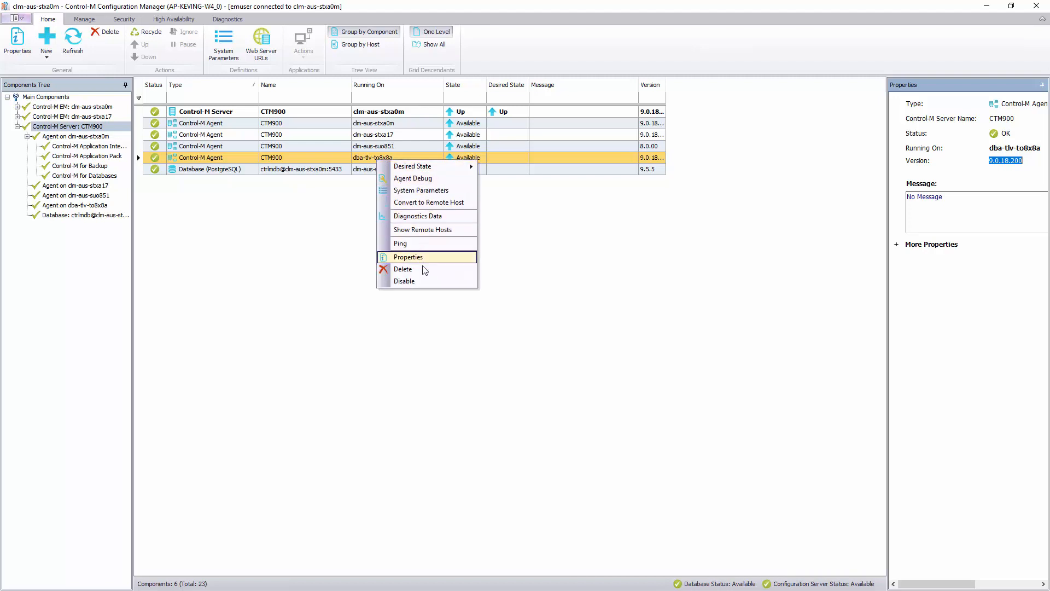
pyautogui.click(402, 269)
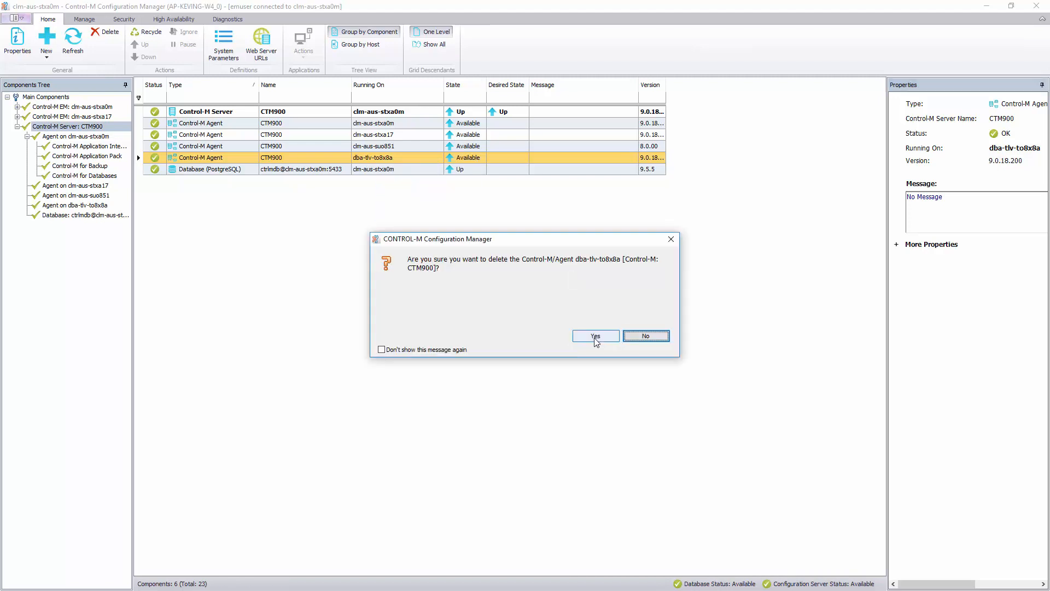
pyautogui.click(596, 336)
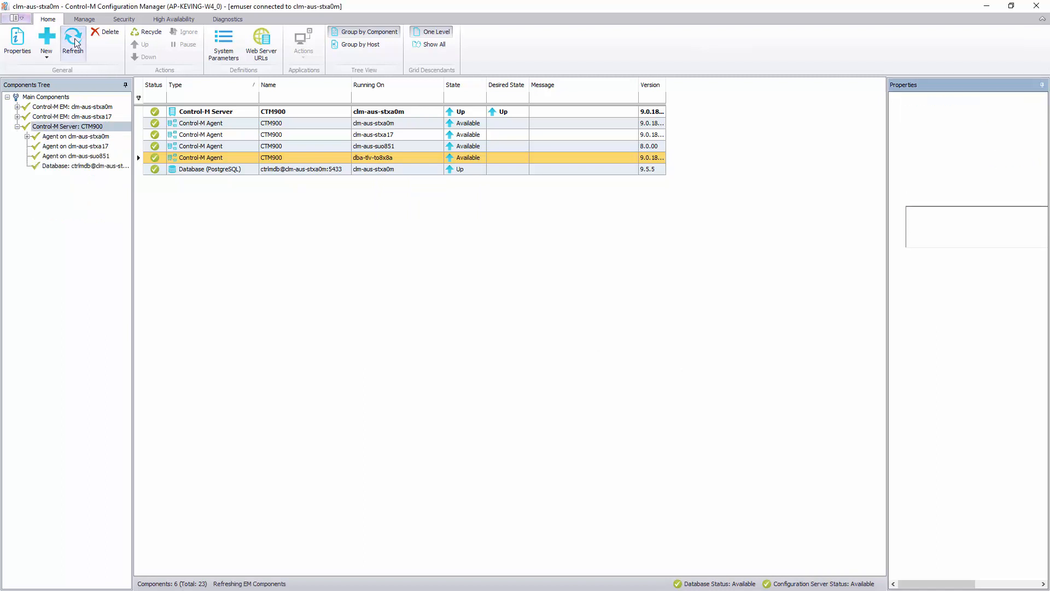
pyautogui.click(206, 111)
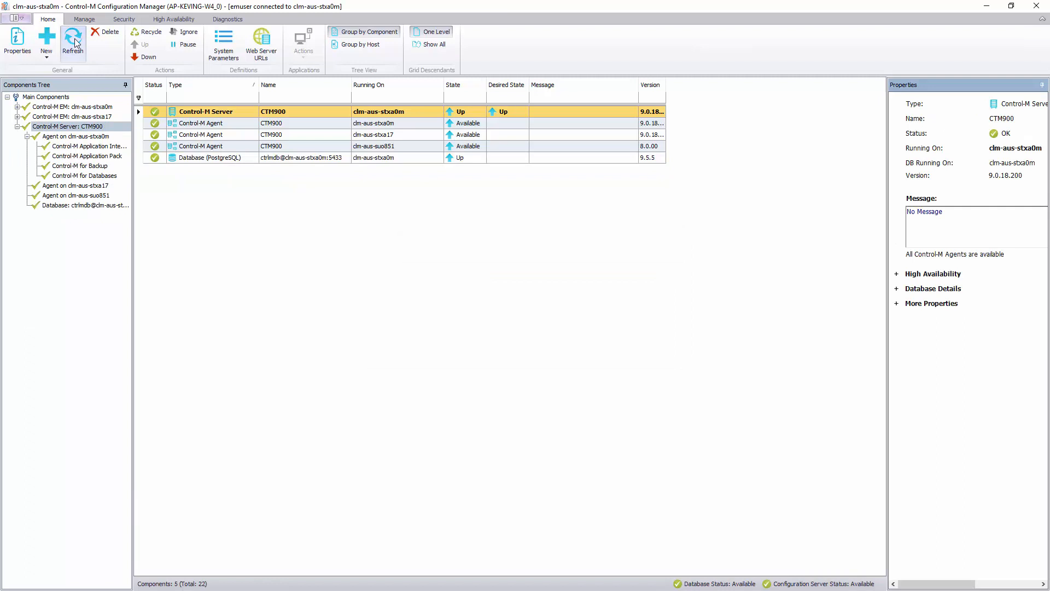
pyautogui.click(72, 41)
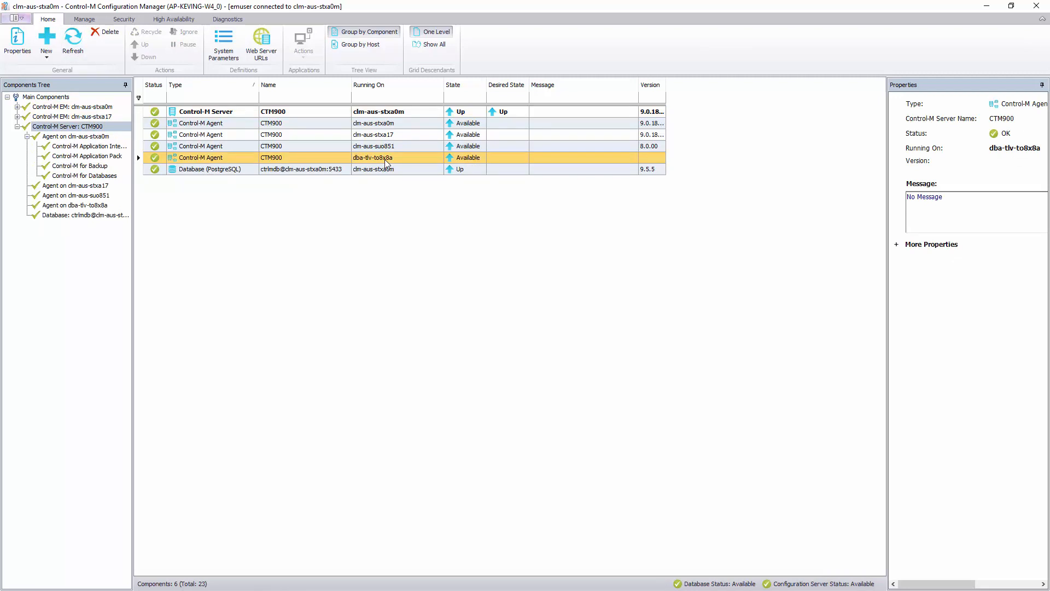
pyautogui.rightClick(385, 157)
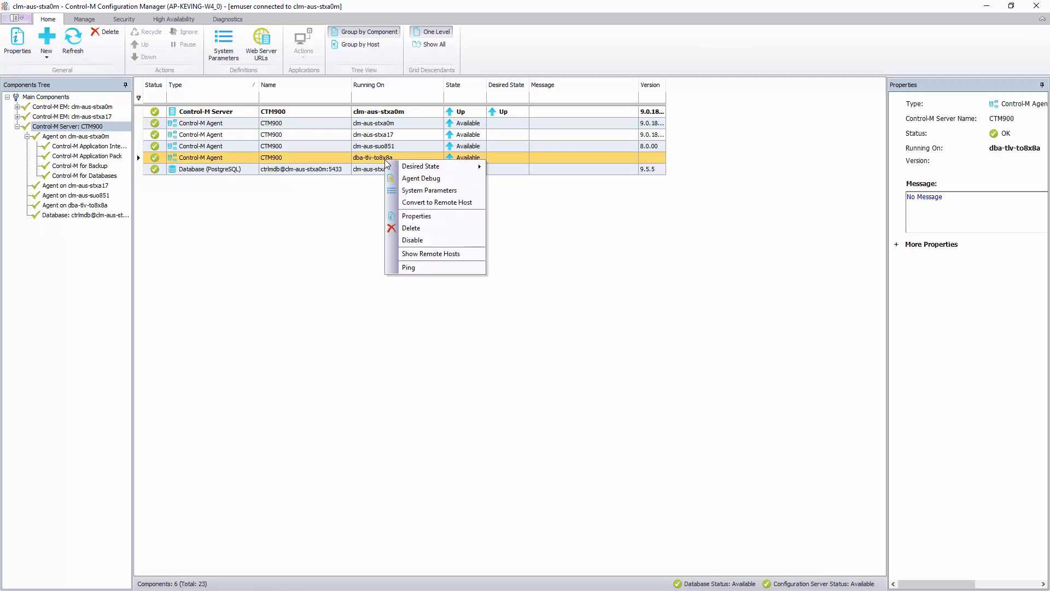
pyautogui.click(408, 267)
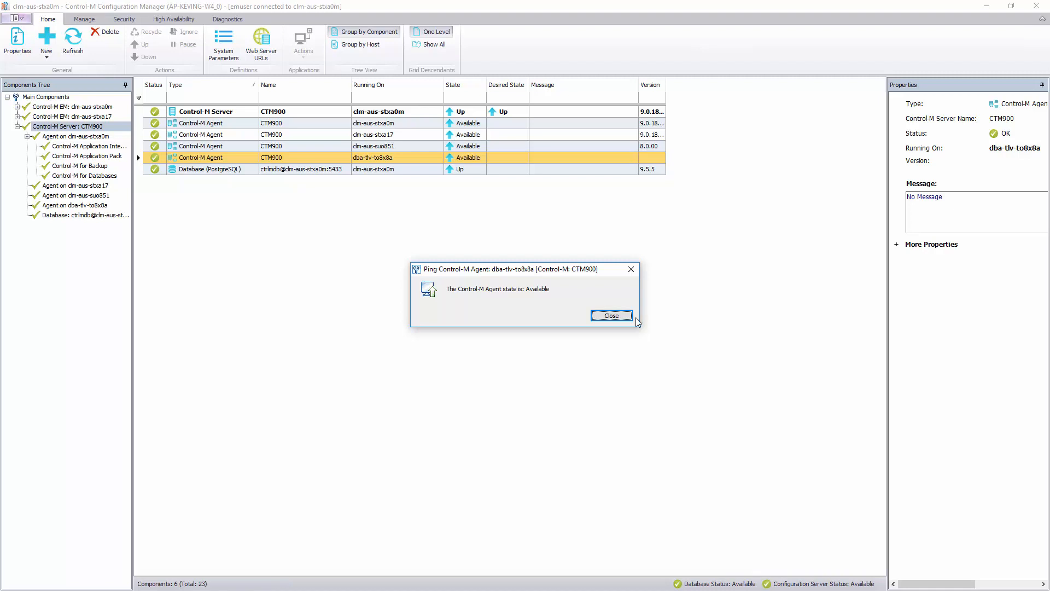
pyautogui.click(73, 39)
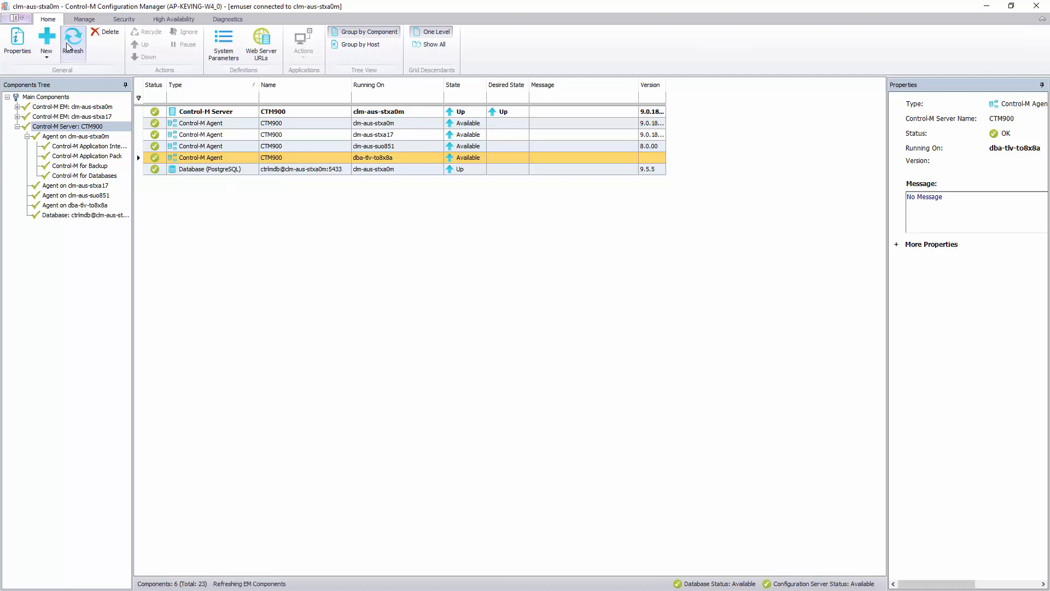